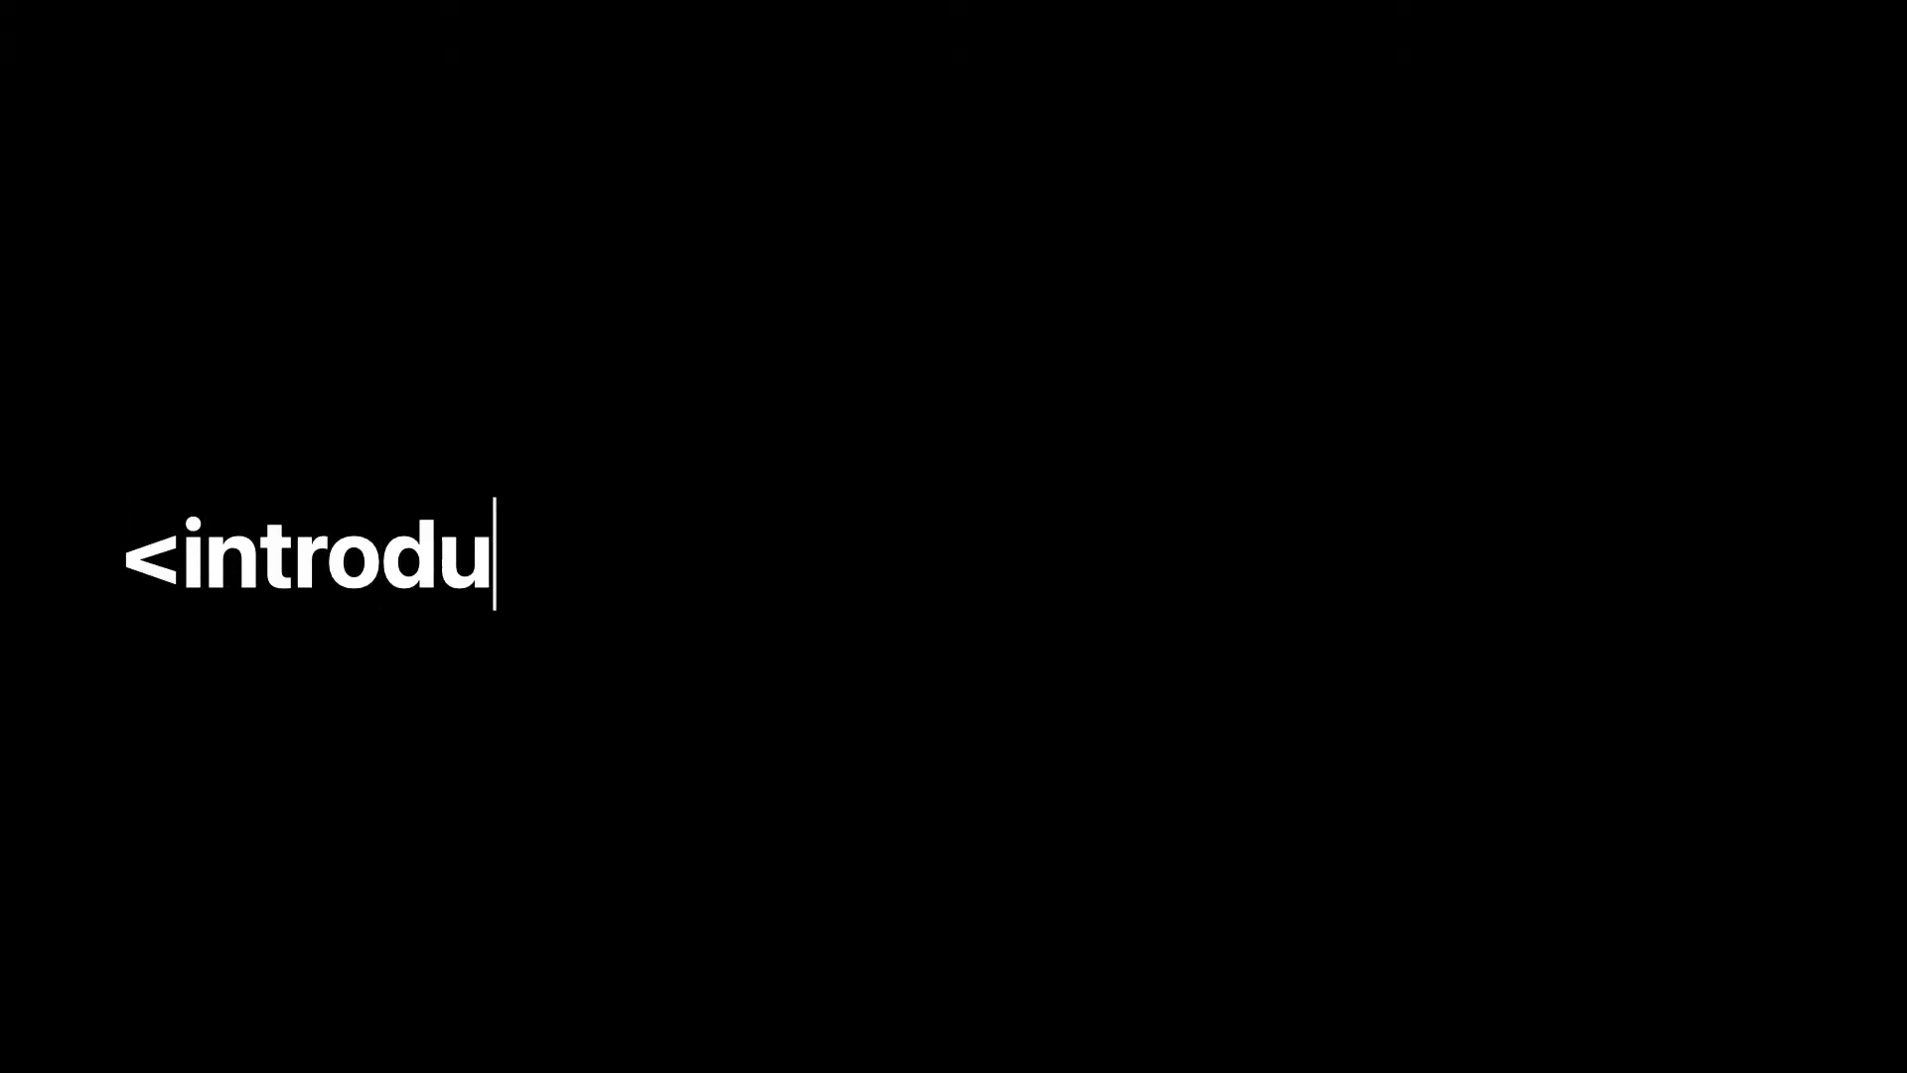
type("ction> Hello </introdu")
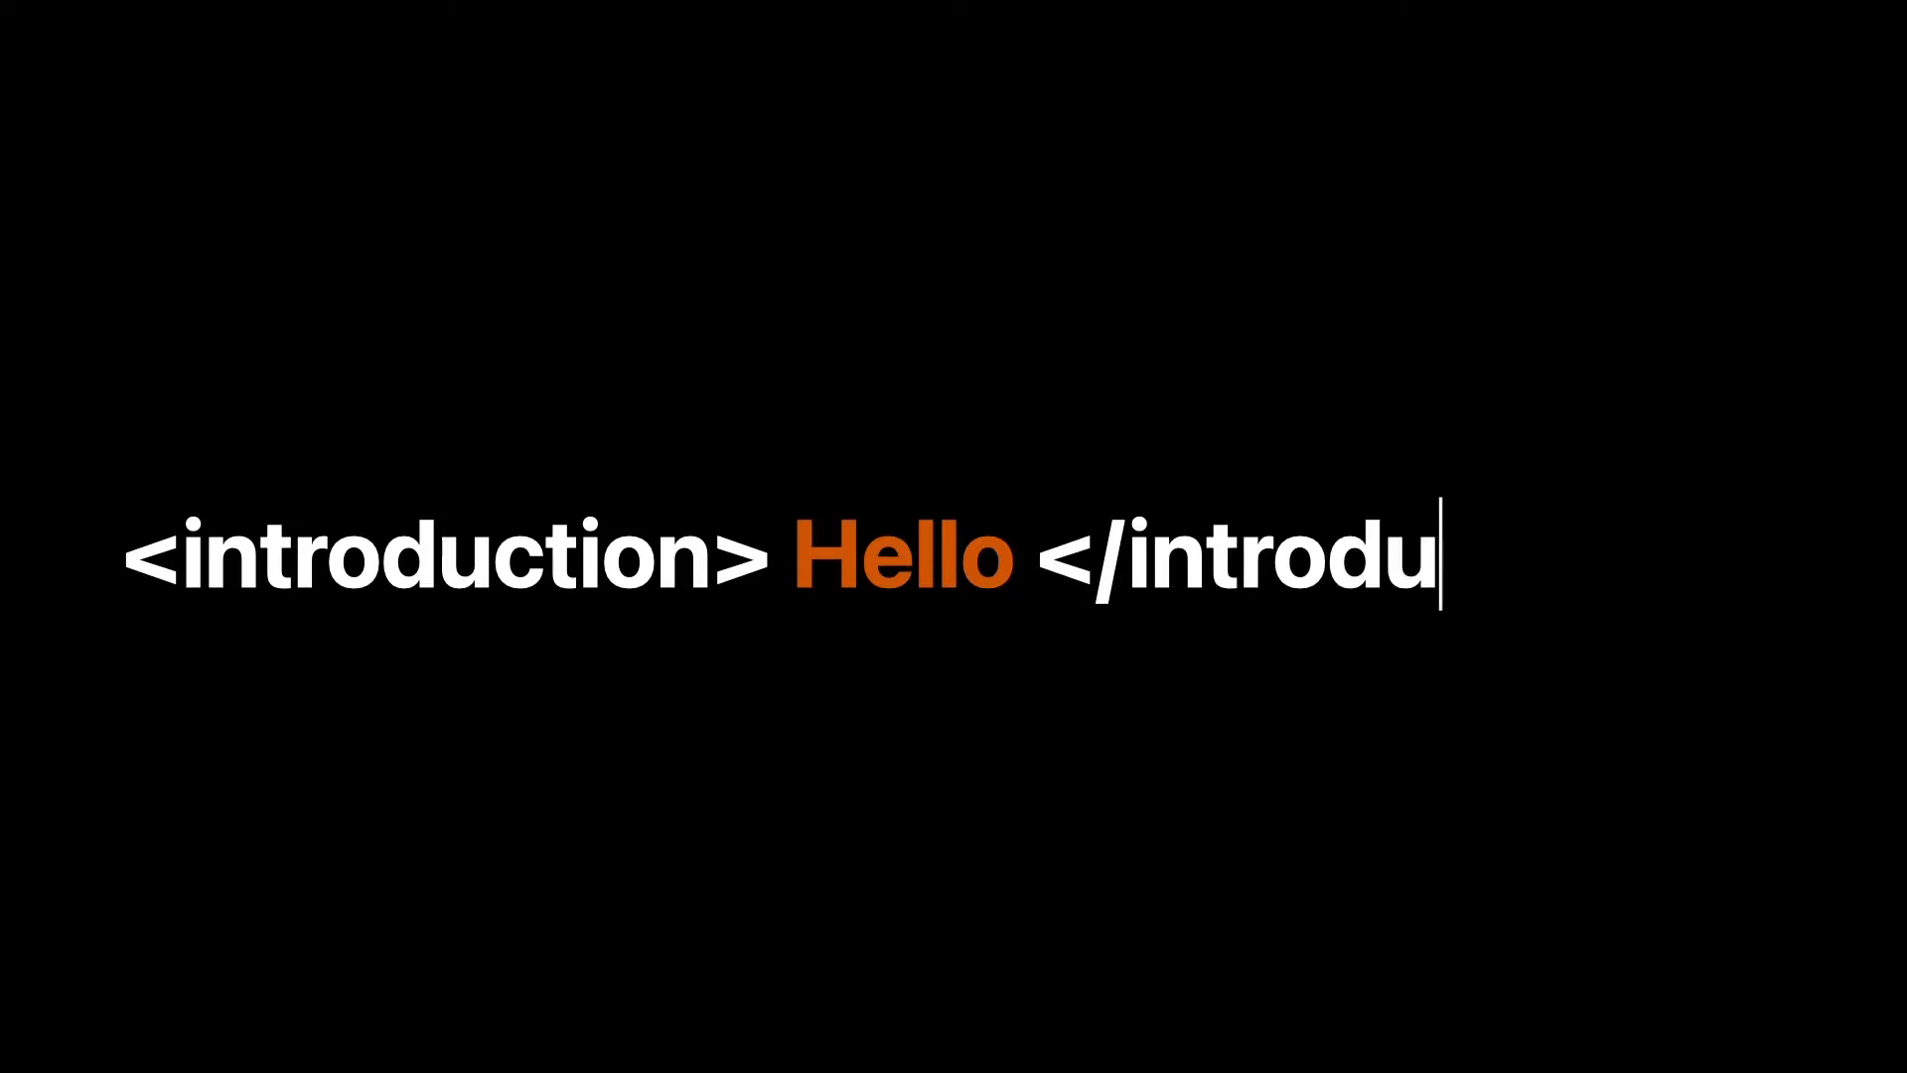
type("ction>")
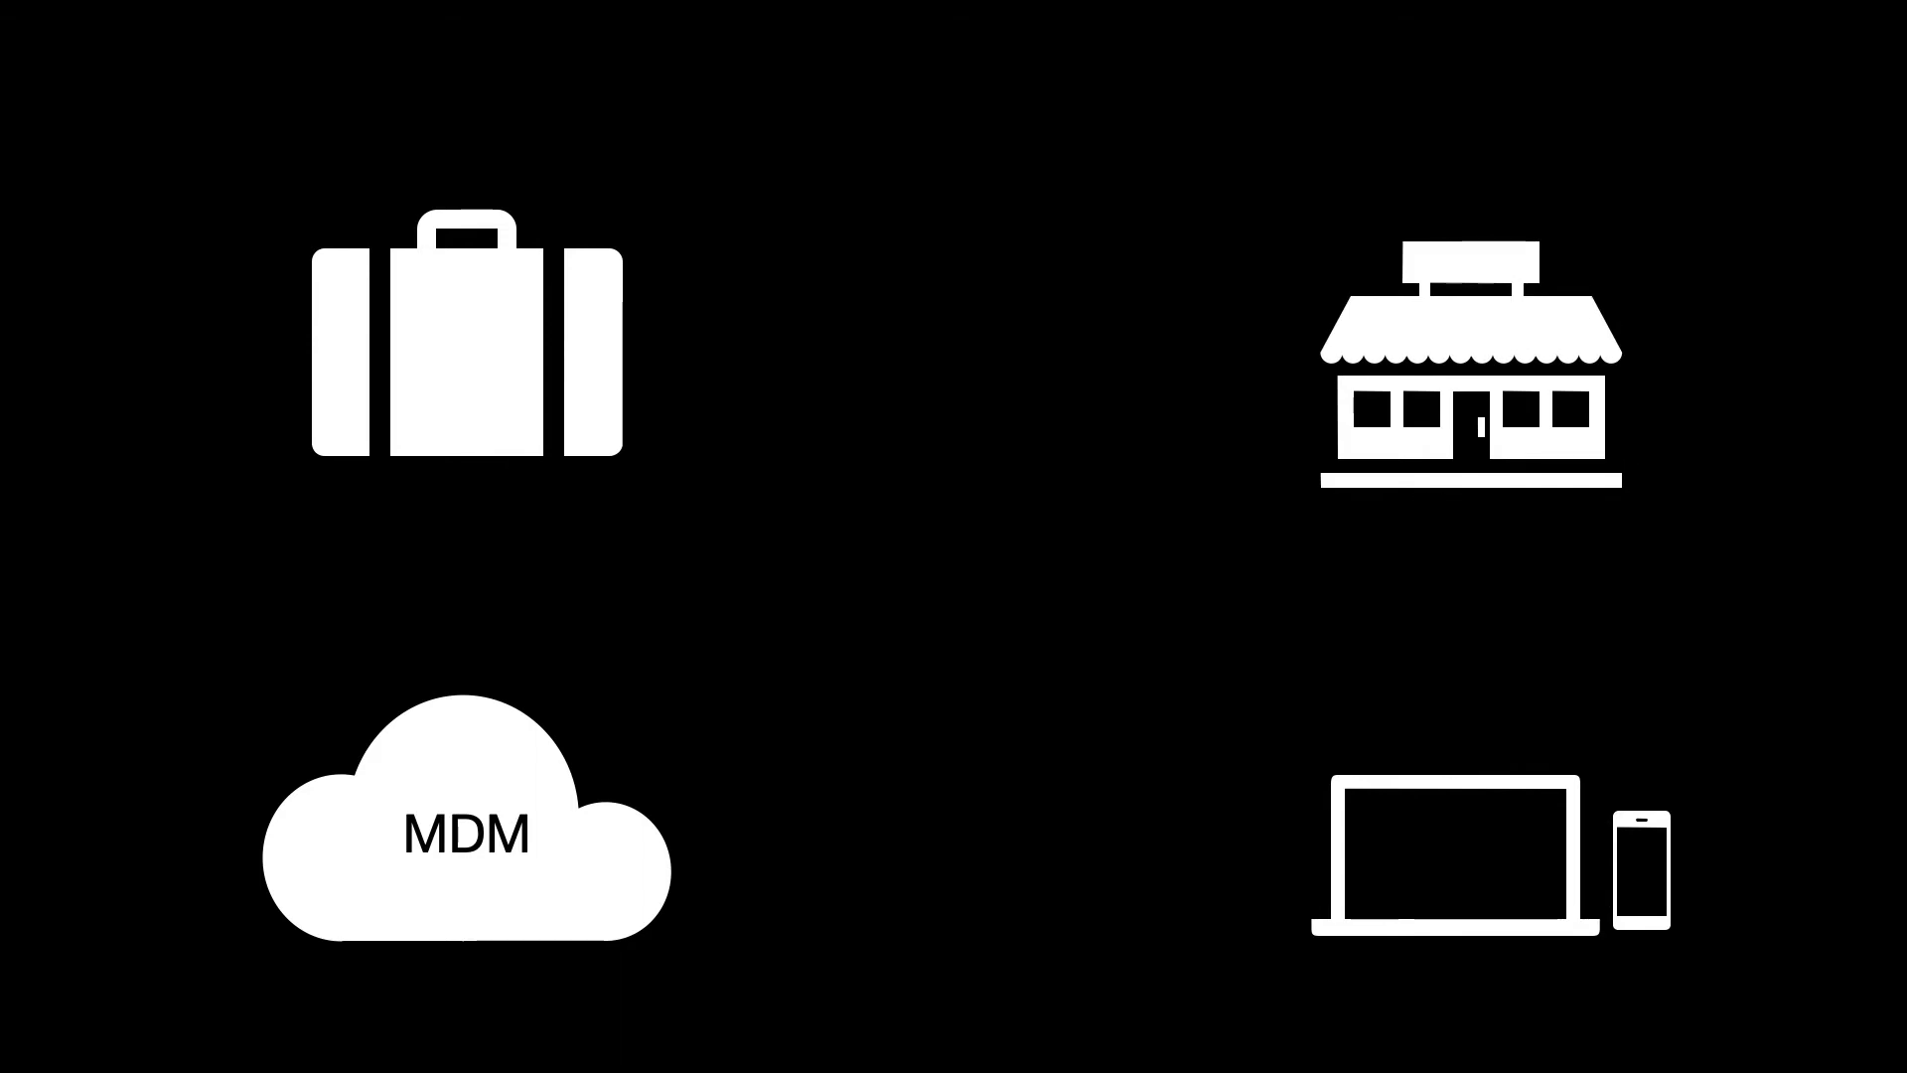
type("8675309")
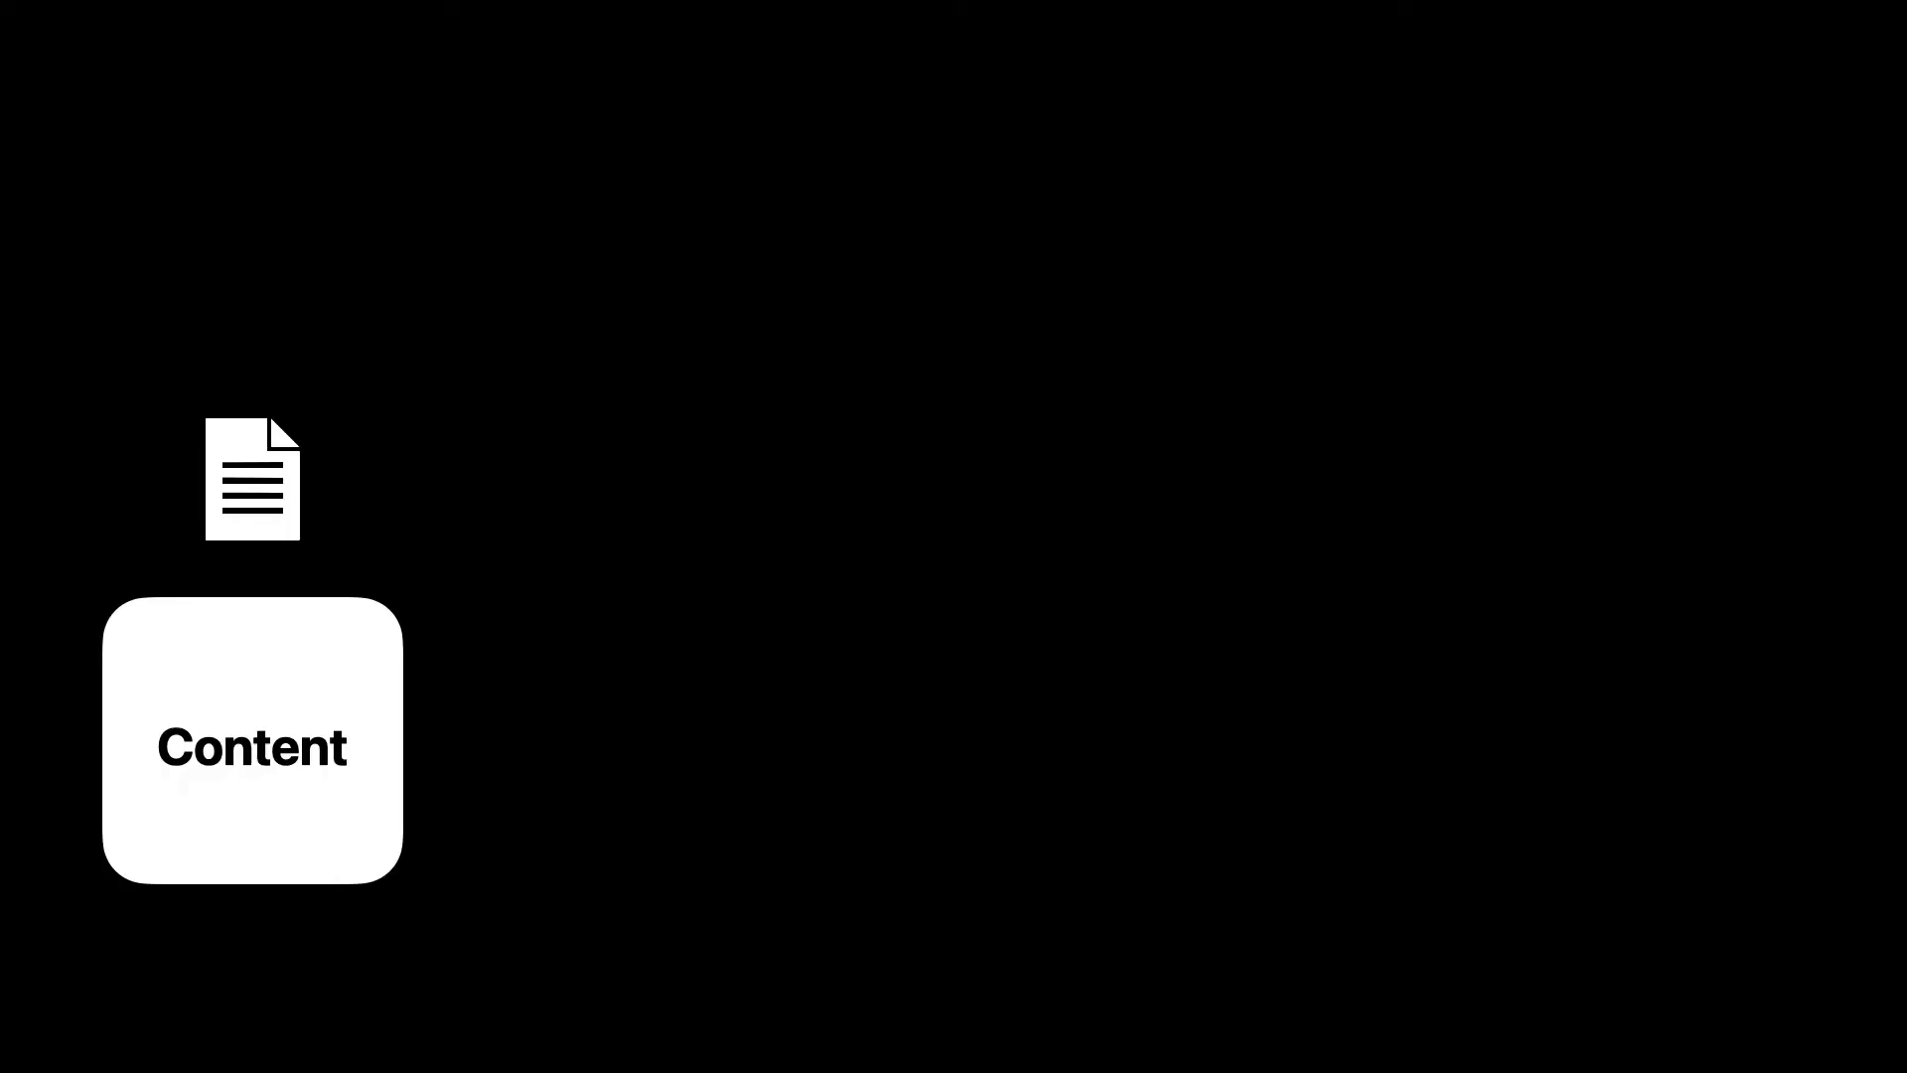
left_click_drag(252, 479, 481, 435)
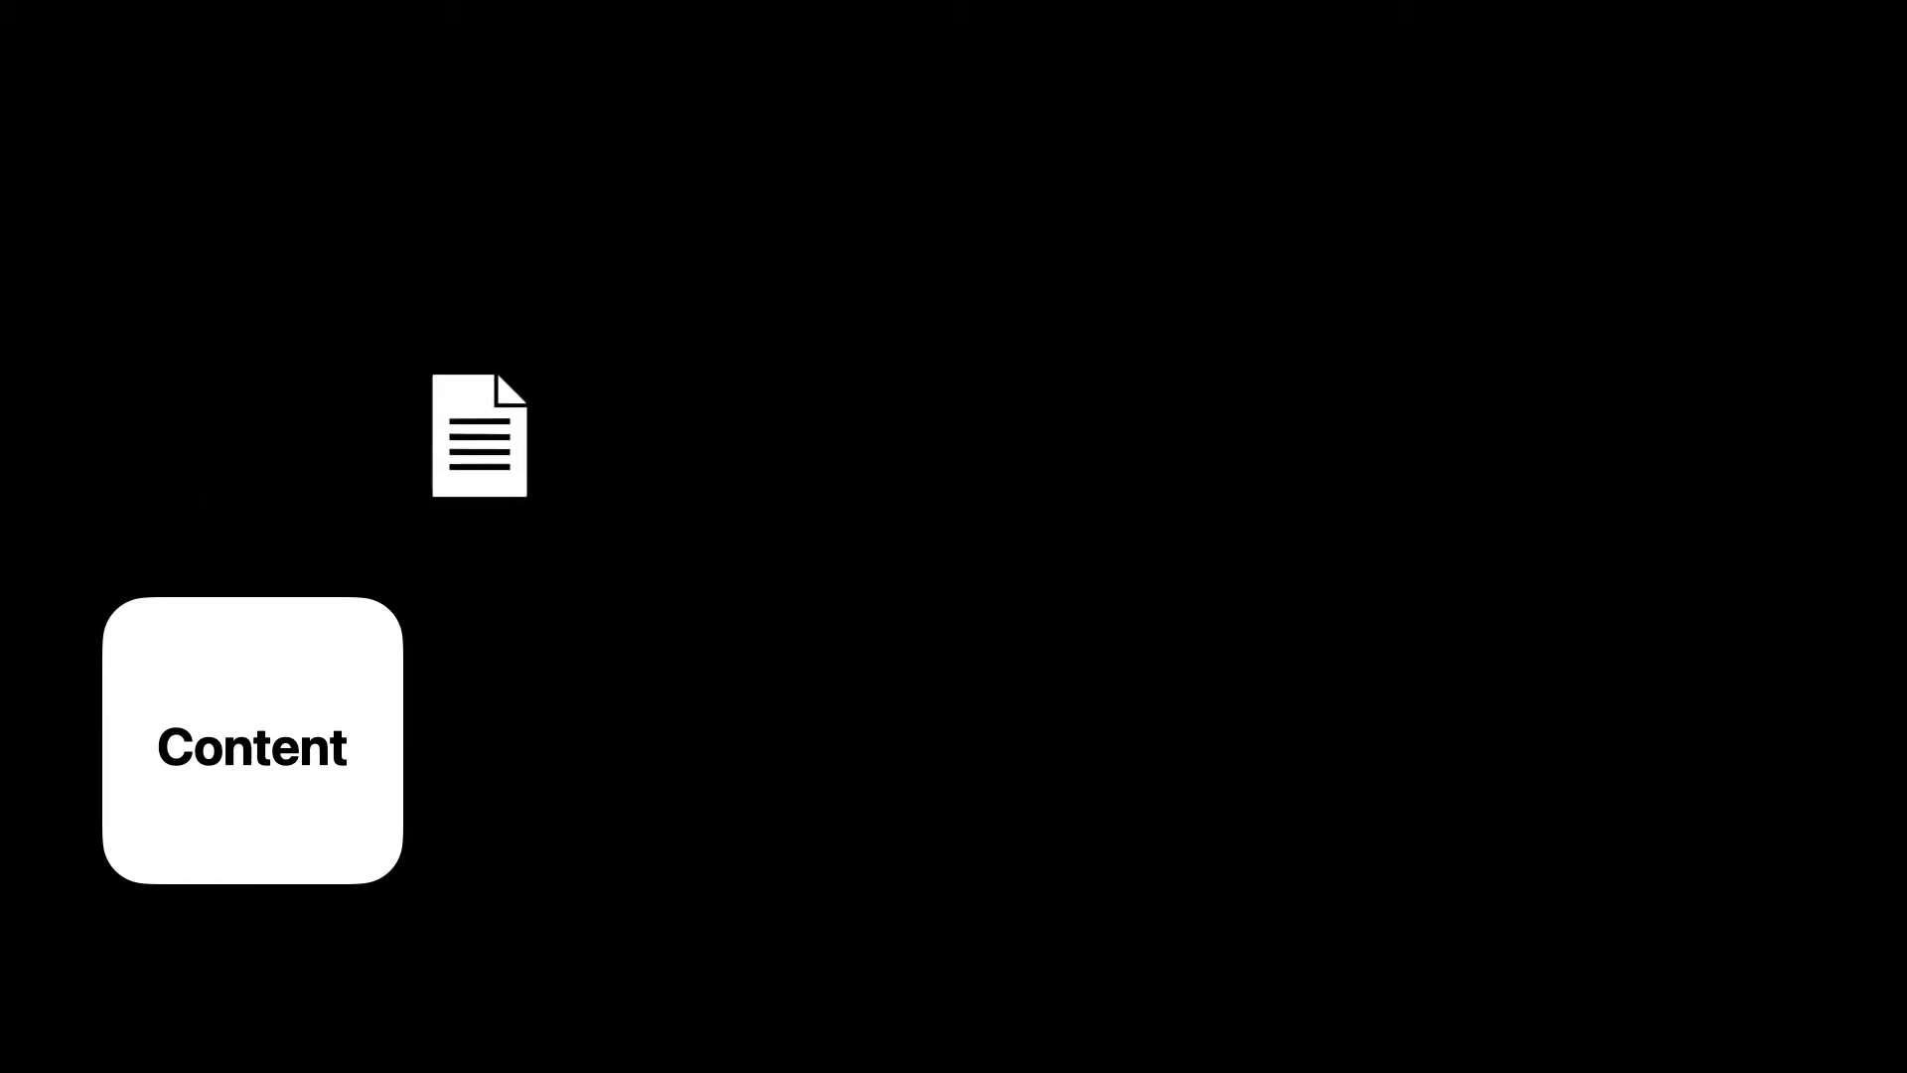